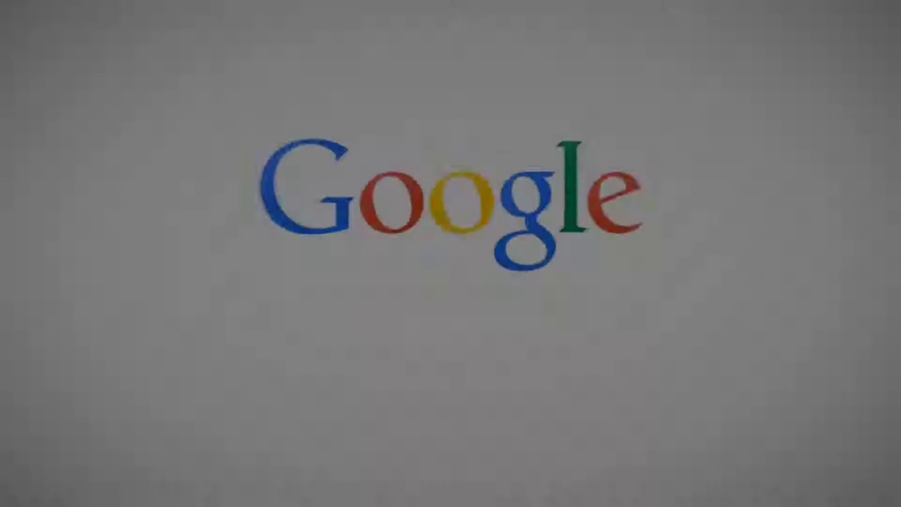
# Go to canva.com to reach the Canva home page.
pyautogui.write('How to generate event planning l')
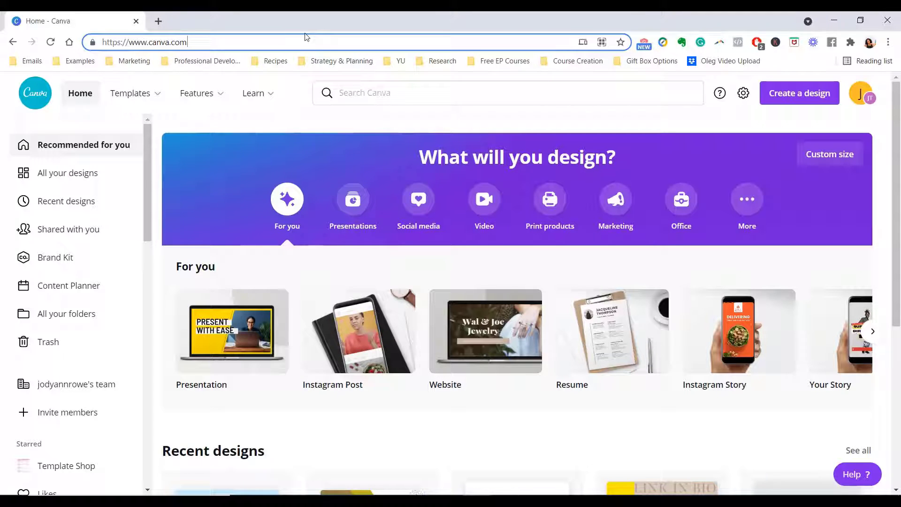
# Search Canva's template library for "testimonials".
pyautogui.click(507, 93)
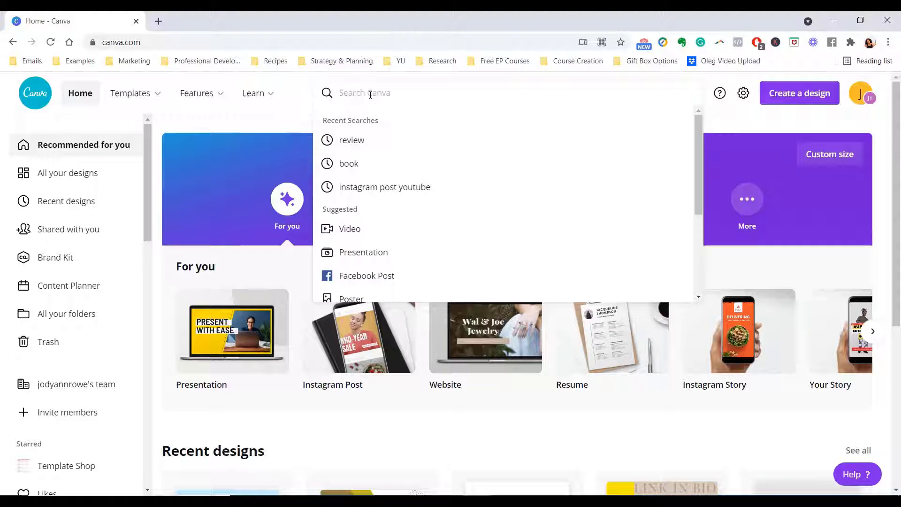
pyautogui.write('testimoni')
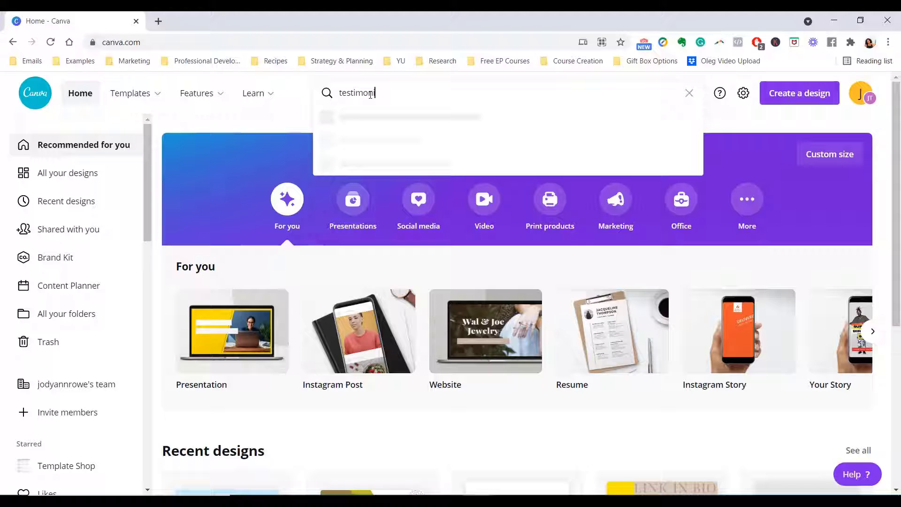
pyautogui.click(689, 93)
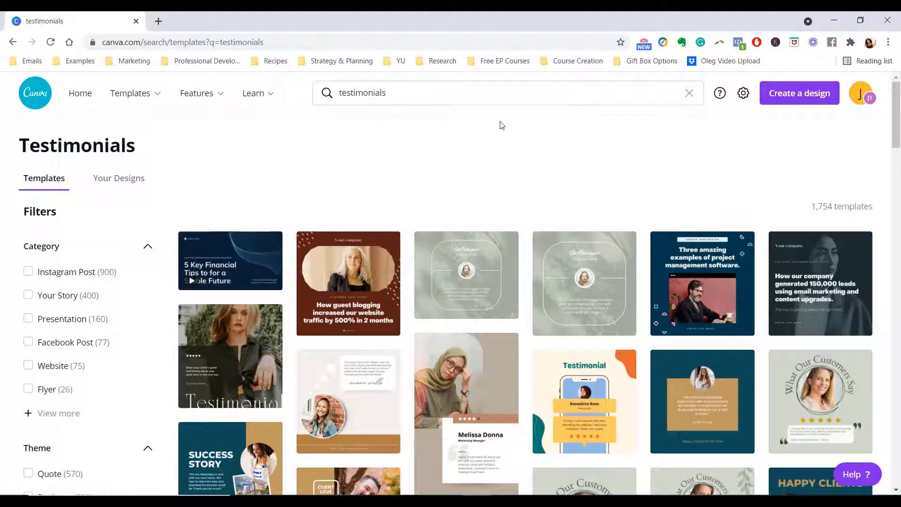
# Browse the results and open the blue-and-orange client testimonial template in a new tab.
pyautogui.scroll(-3)
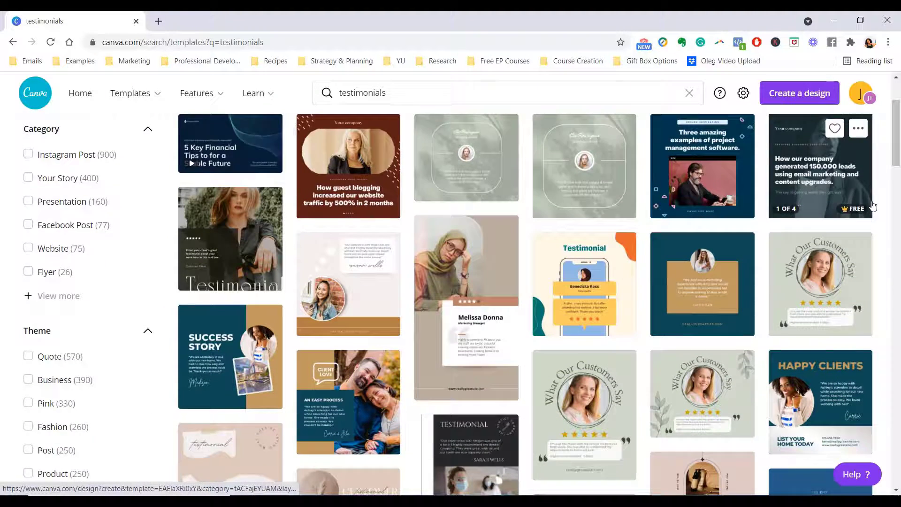
pyautogui.scroll(-3)
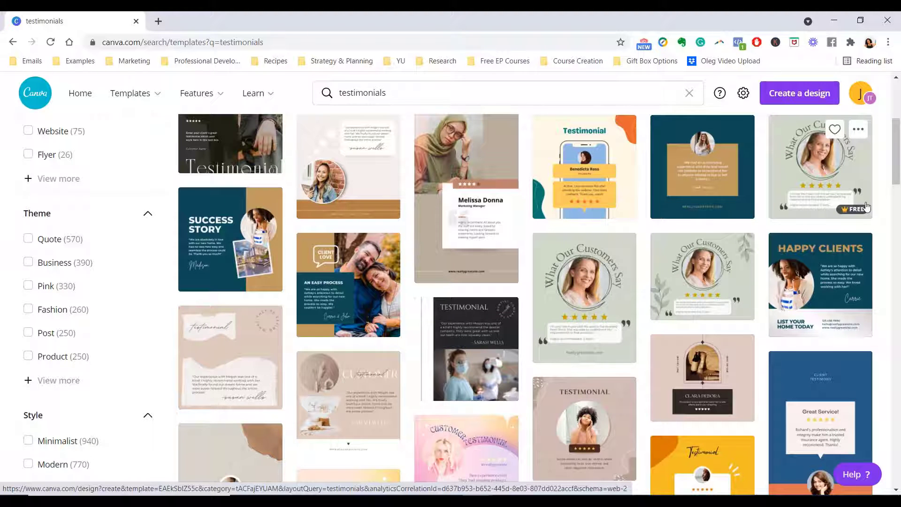
pyautogui.scroll(-3)
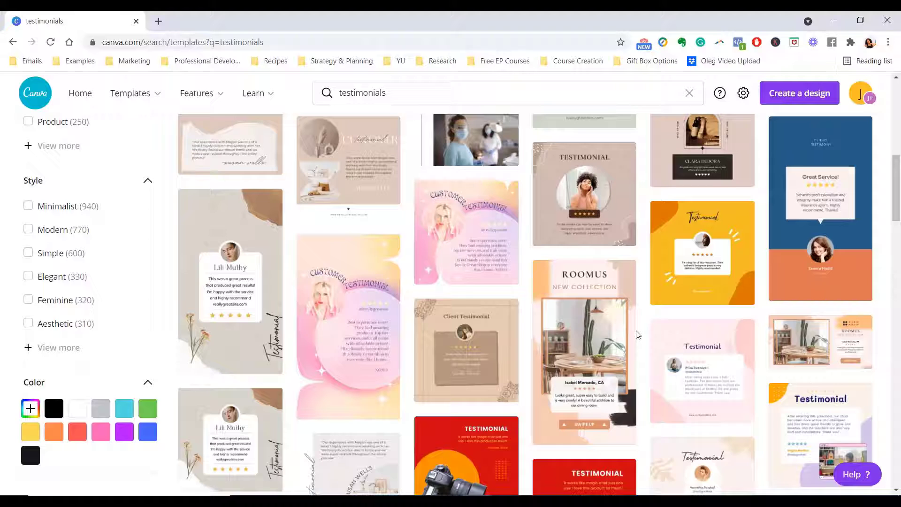
pyautogui.scroll(-3)
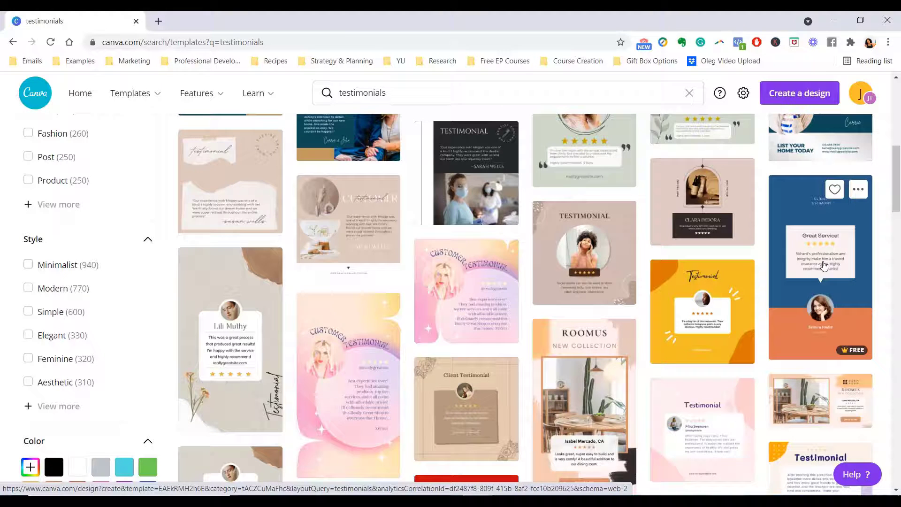
pyautogui.scroll(-3)
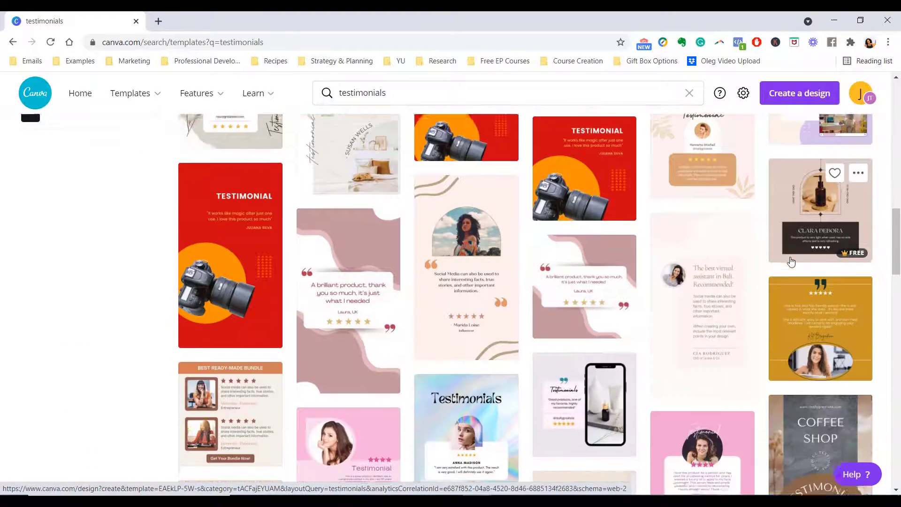
pyautogui.scroll(-3)
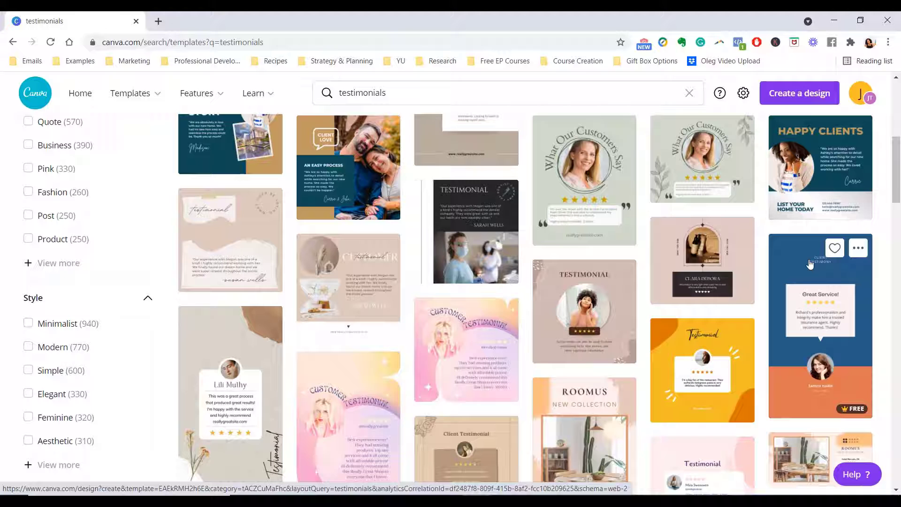
pyautogui.rightClick(810, 264)
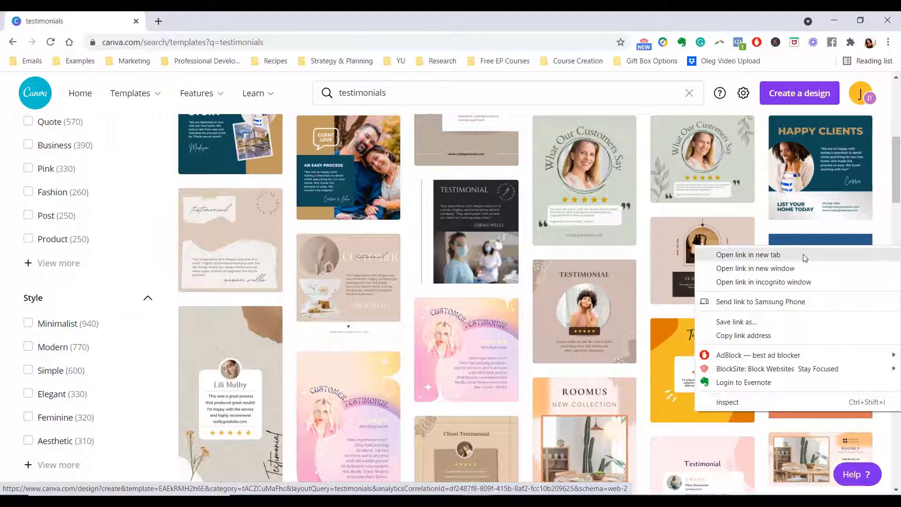
pyautogui.click(748, 255)
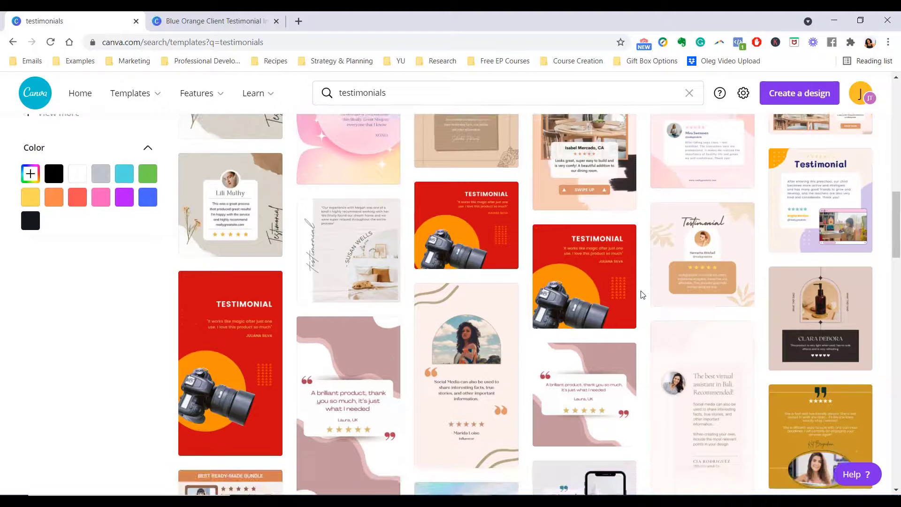
# Open the Minimal Soft Pink Testimonial Instagram Post template in a new tab.
pyautogui.scroll(-3)
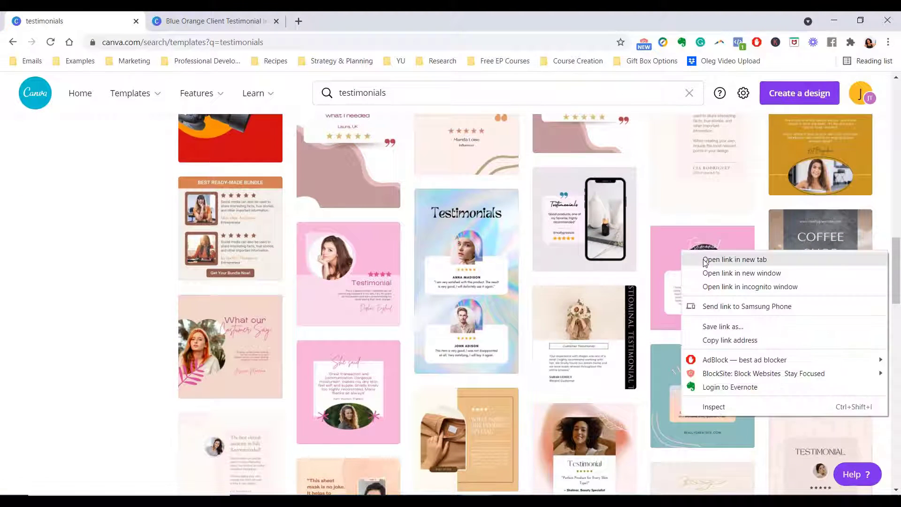
pyautogui.click(733, 259)
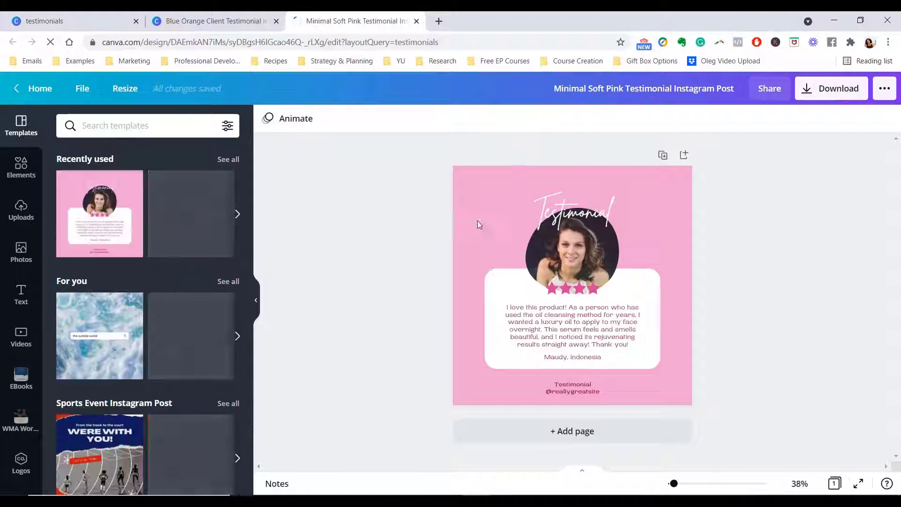
# Recolour the pink rating stars yellow on the testimonial post.
pyautogui.click(571, 210)
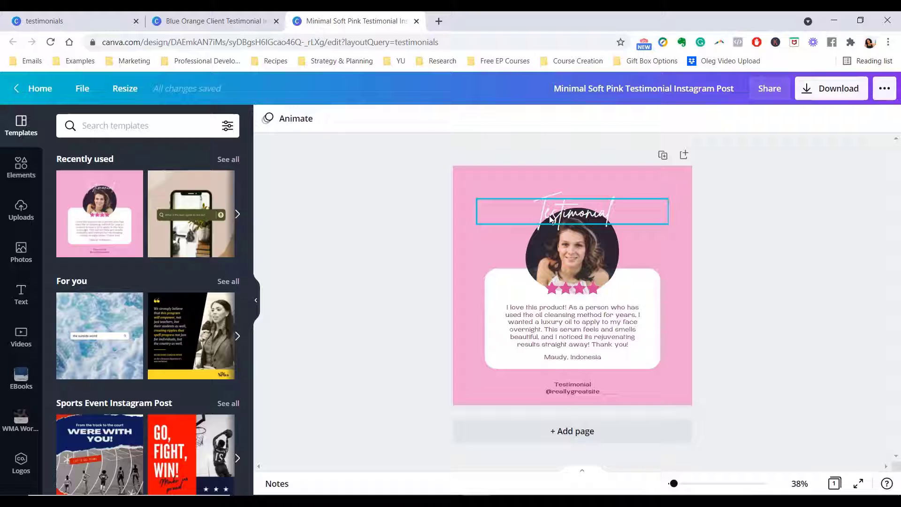
pyautogui.click(572, 210)
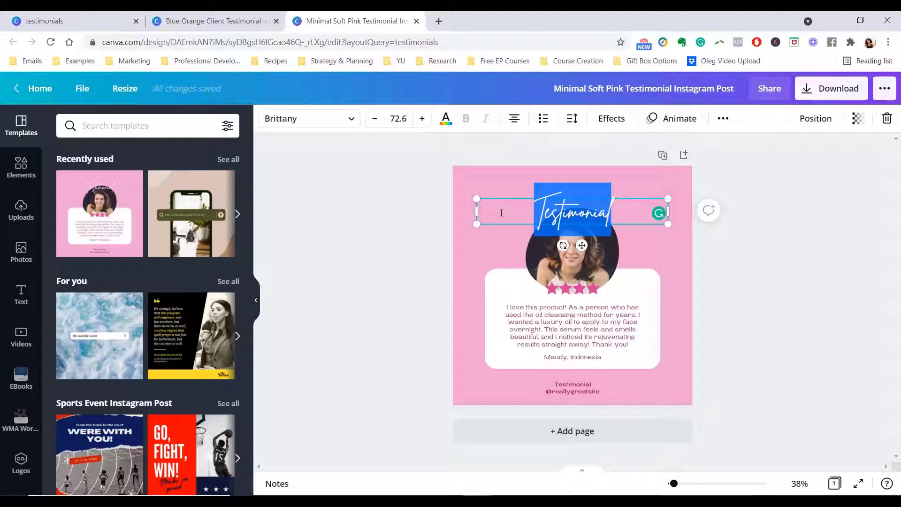
pyautogui.click(637, 277)
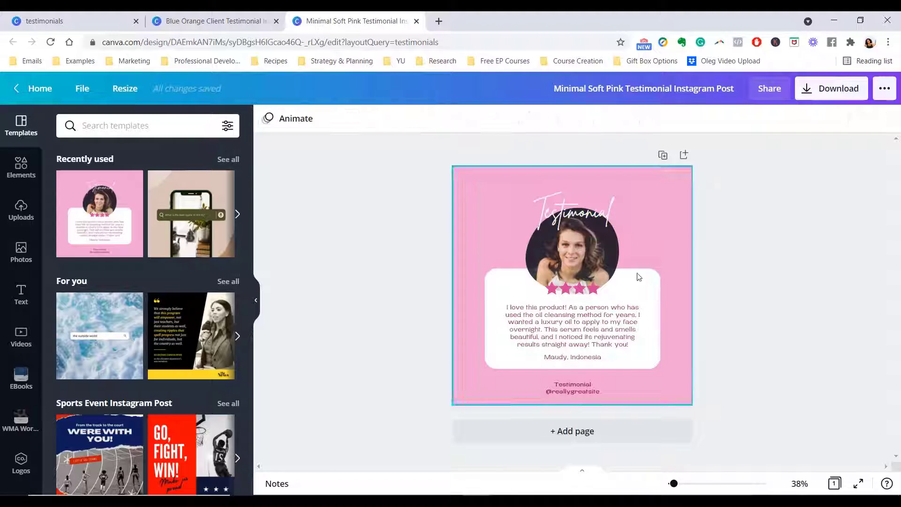
pyautogui.click(571, 247)
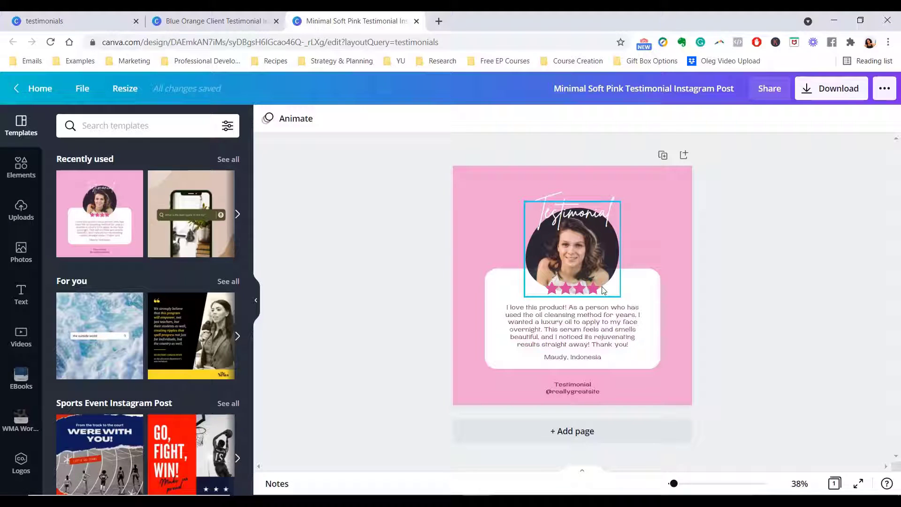
pyautogui.click(572, 247)
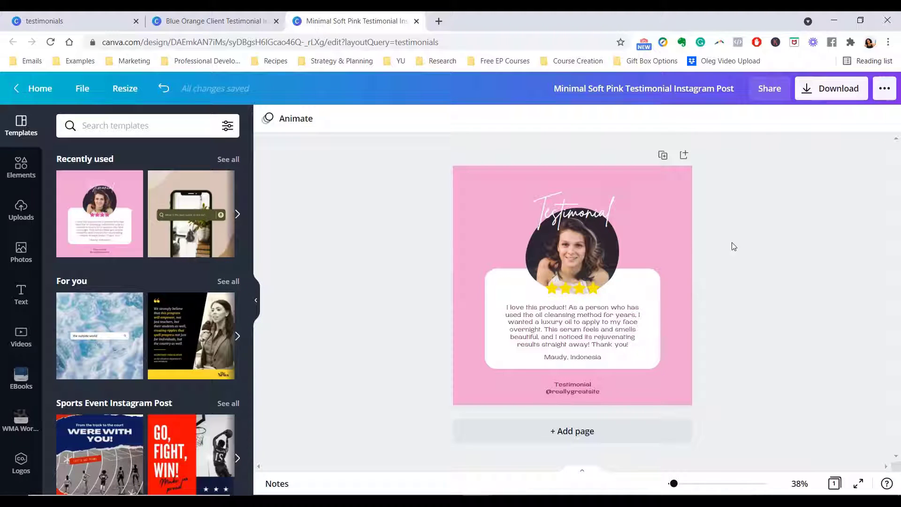
pyautogui.click(571, 248)
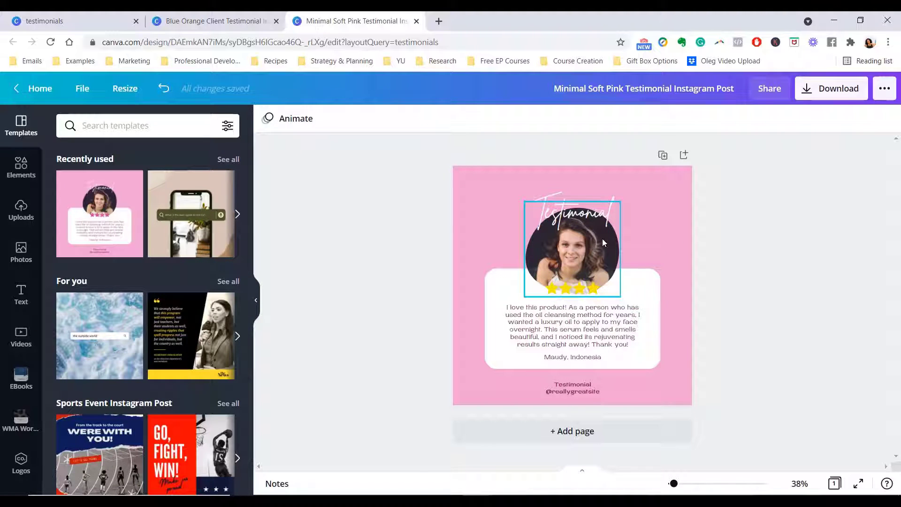
pyautogui.click(571, 248)
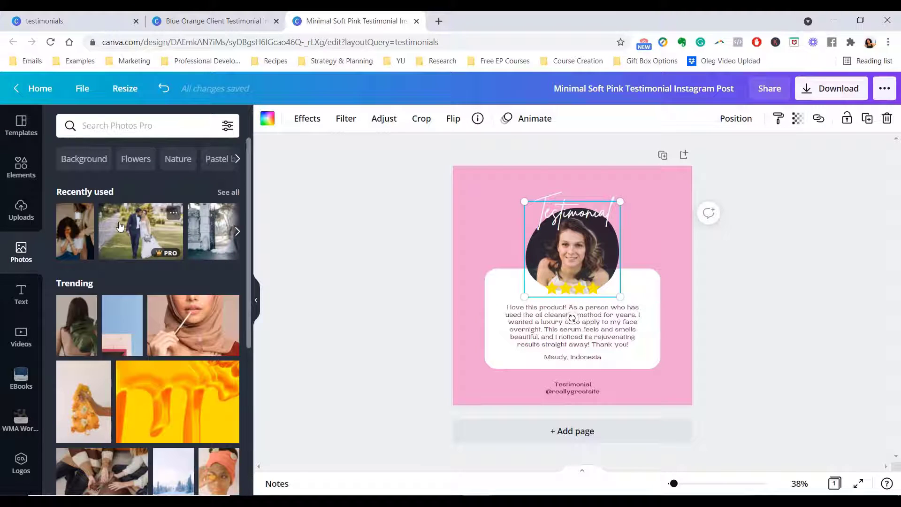
# Swap the portrait for the wedding couple photo and set the review text in Montserrat.
pyautogui.click(141, 232)
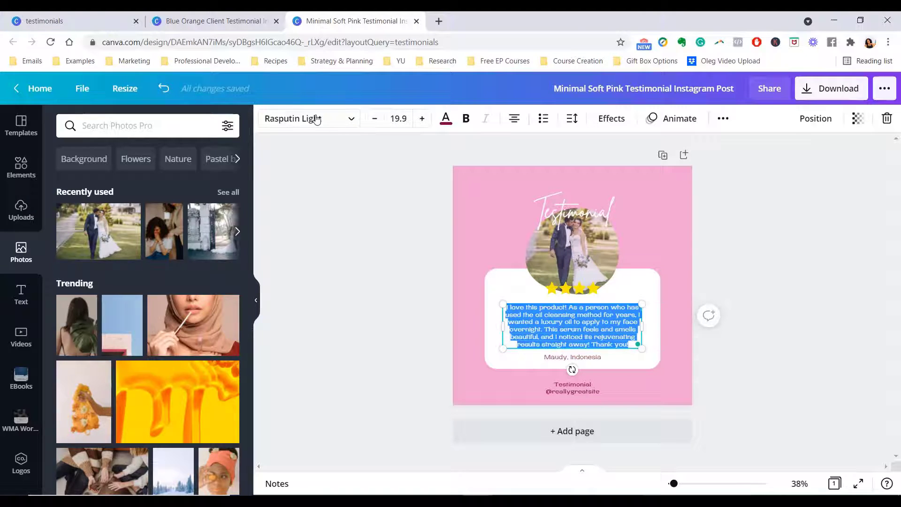
pyautogui.click(305, 118)
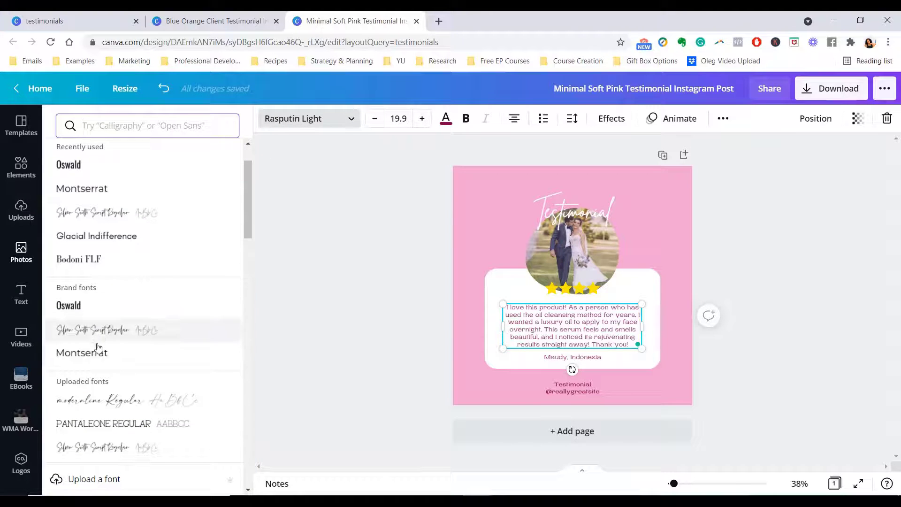
pyautogui.click(445, 119)
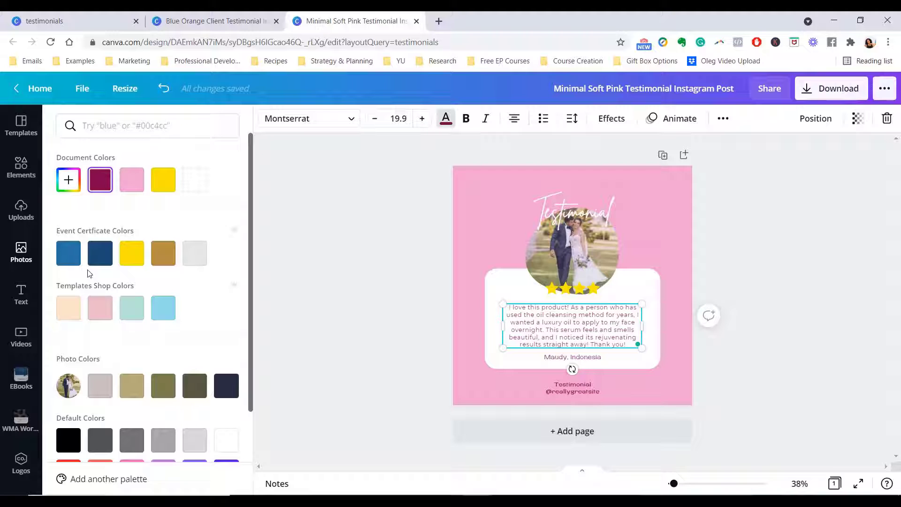
pyautogui.click(67, 441)
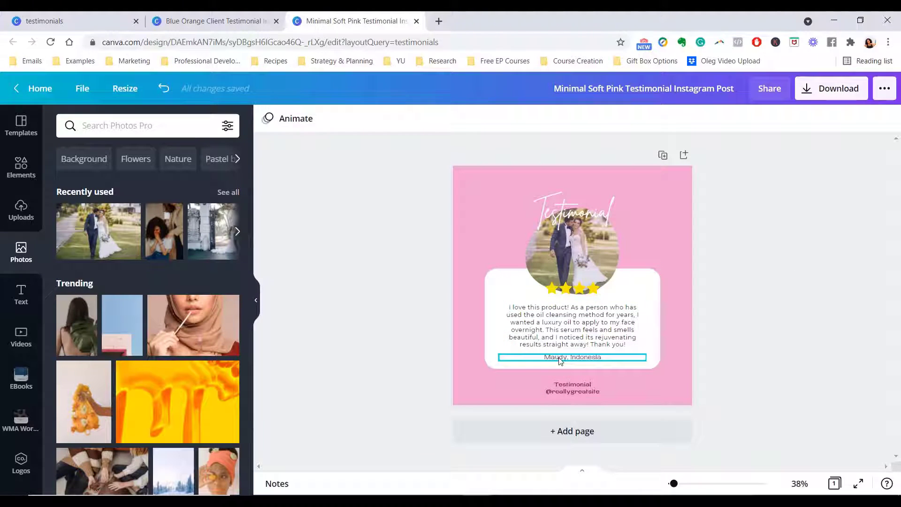
pyautogui.doubleClick(573, 356)
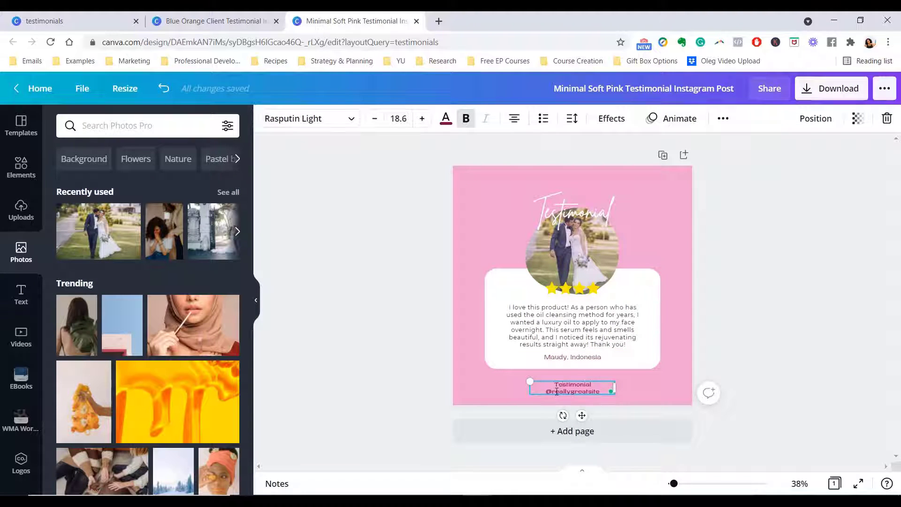
pyautogui.doubleClick(572, 391)
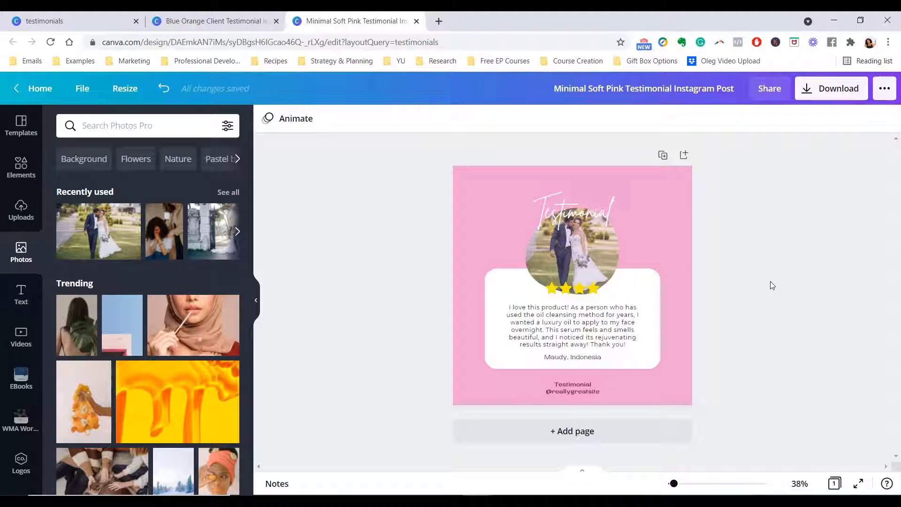
pyautogui.moveTo(703, 350)
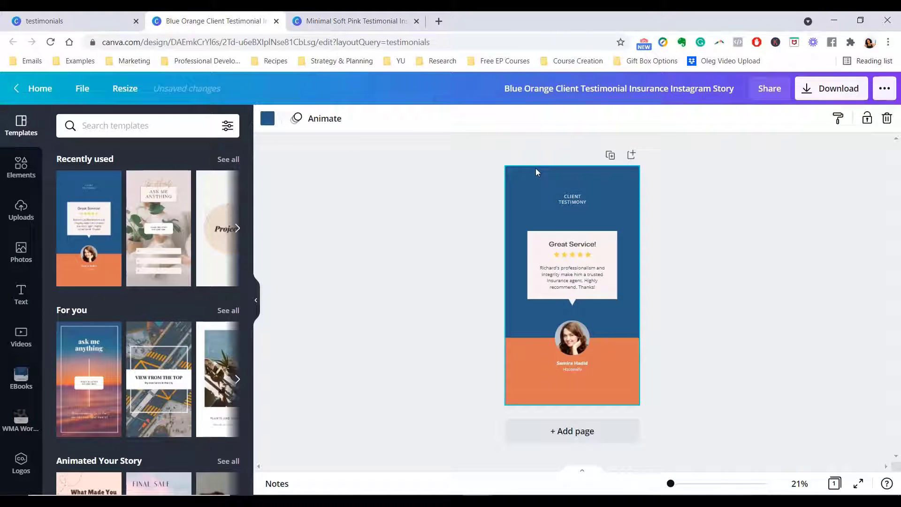
# Make the story's orange lower band gold and place the wedding couple photo in the portrait.
pyautogui.click(572, 370)
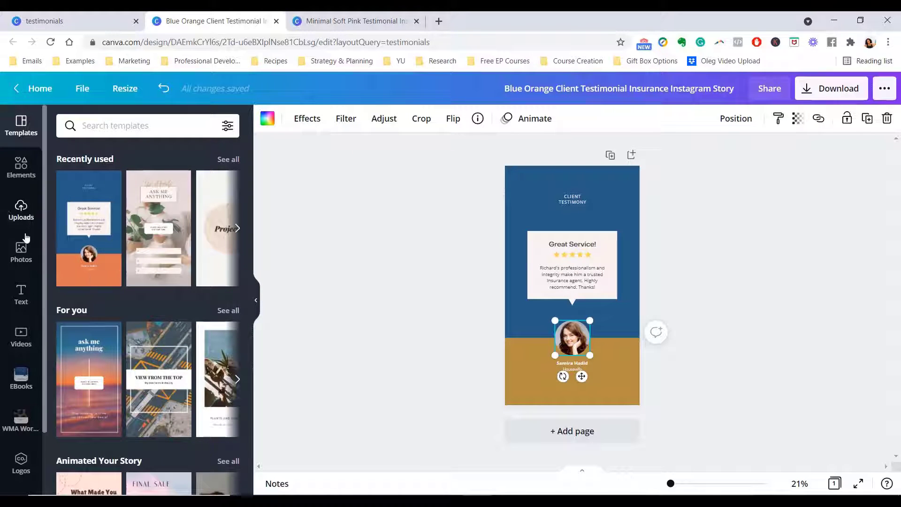
pyautogui.click(21, 252)
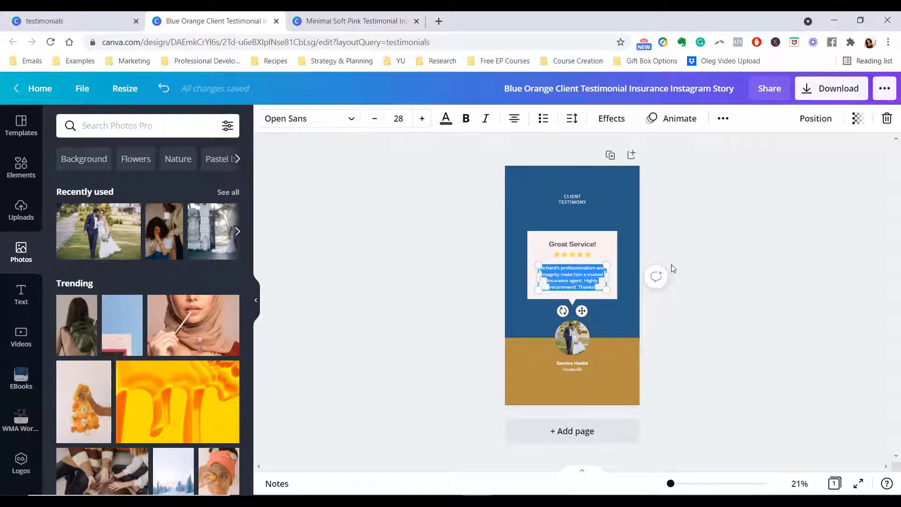
# Set the CLIENT TESTIMONY heading in a script font.
pyautogui.click(572, 199)
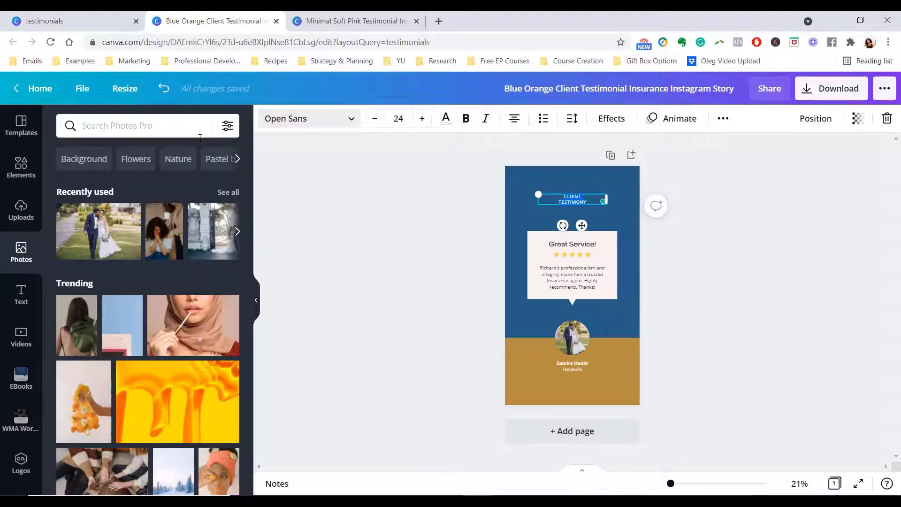
pyautogui.click(309, 119)
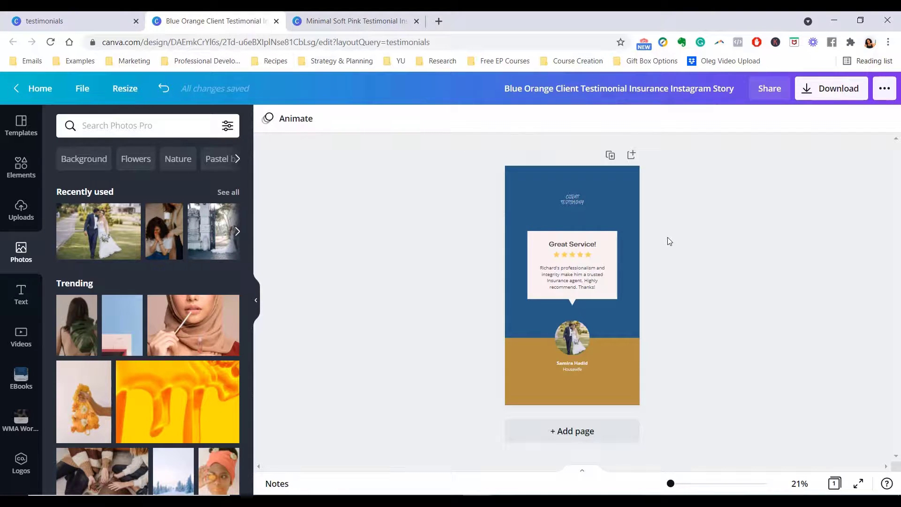
pyautogui.click(571, 200)
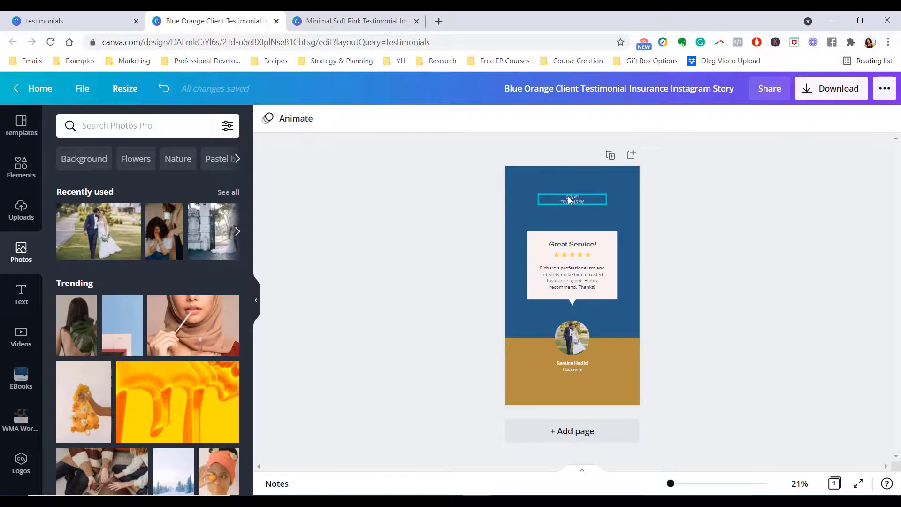